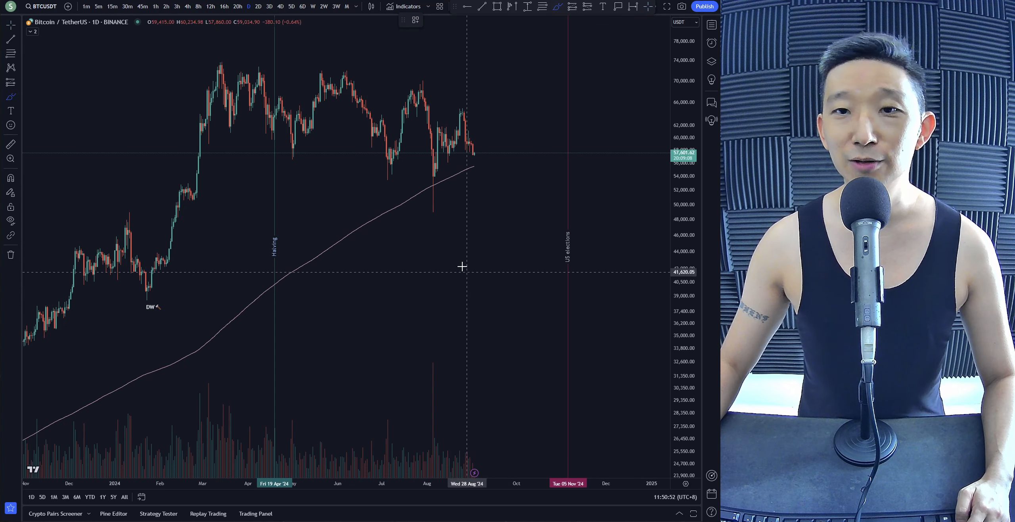
Sketch a hand-drawn loop with an arrow around Bitcoin's 2024 price range.
{"action": "left_click_drag", "start_coordinate": [476, 165], "coordinate": [489, 113]}
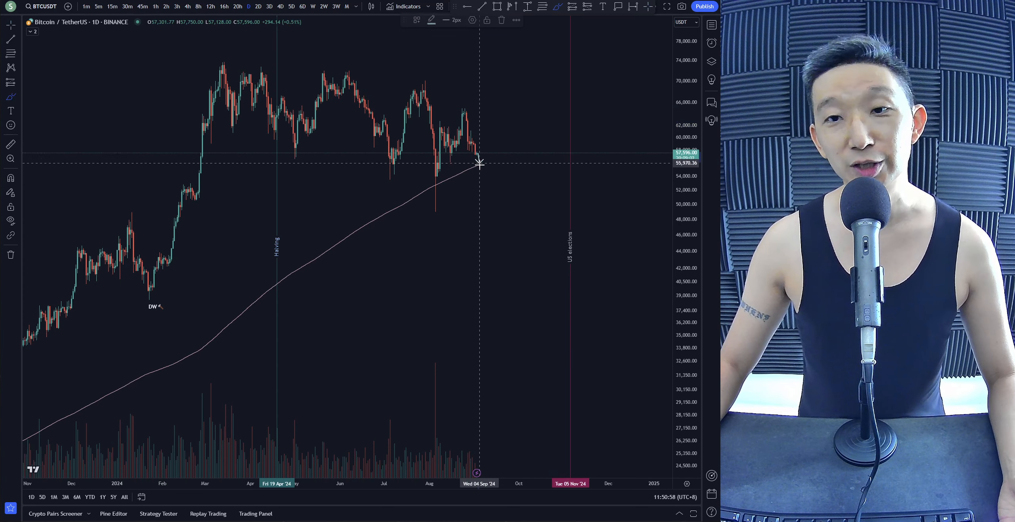
{"action": "mouse_move", "coordinate": [464, 179]}
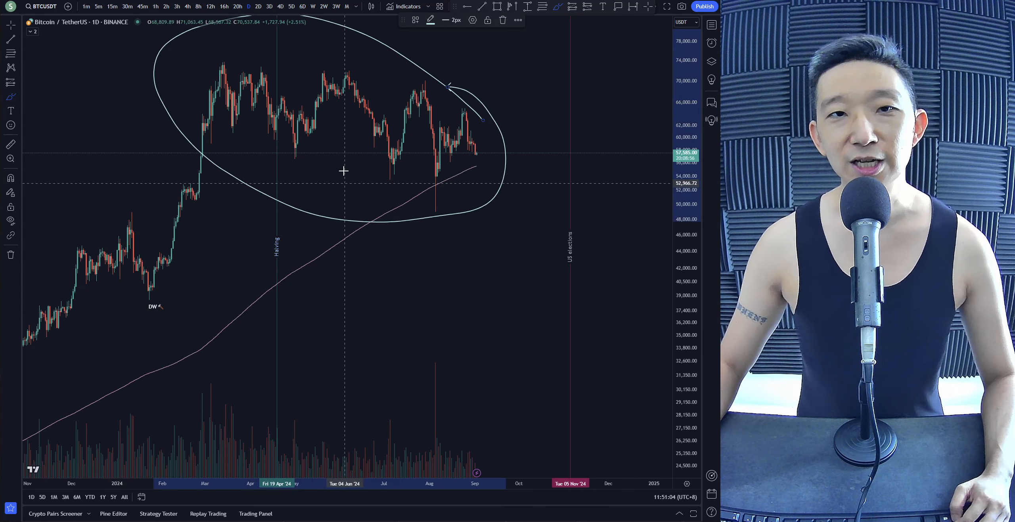
{"action": "mouse_move", "coordinate": [354, 172]}
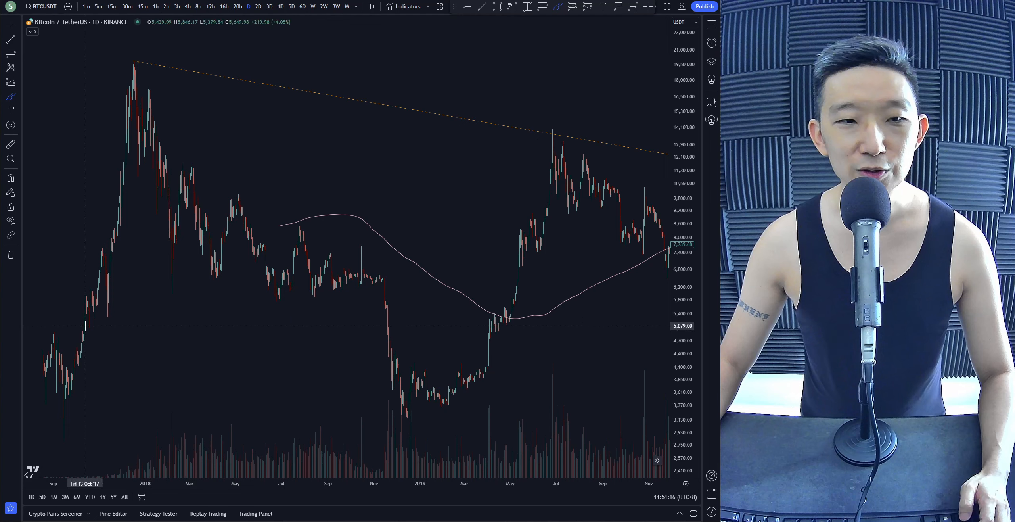
Scroll the BTC/USDT chart back to the 2018–2019 price history.
{"action": "left_click_drag", "start_coordinate": [87, 323], "coordinate": [285, 255]}
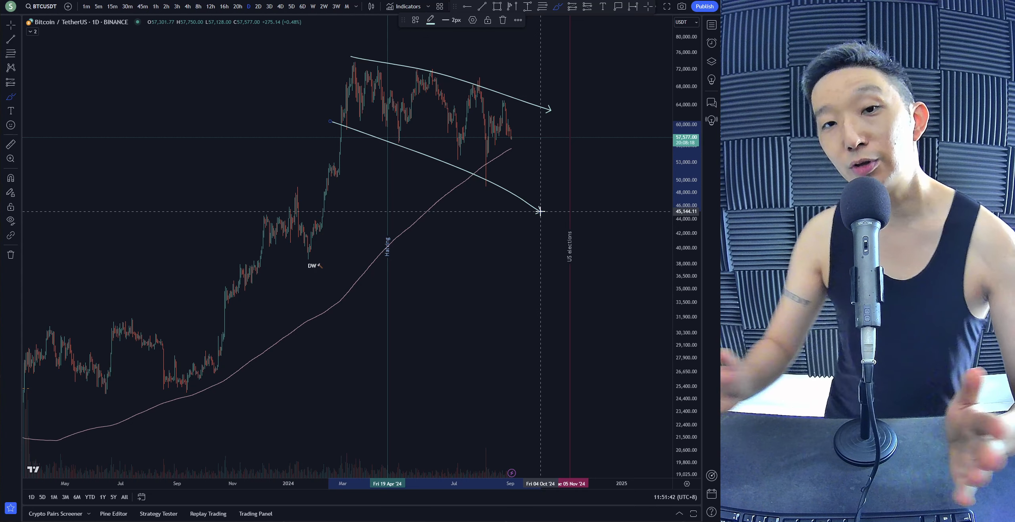
{"action": "mouse_move", "coordinate": [499, 214]}
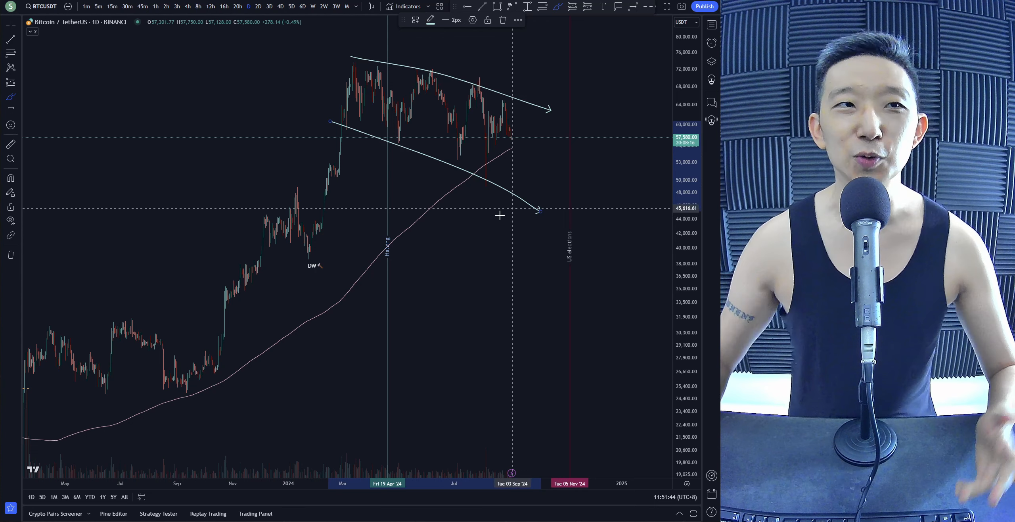
{"action": "mouse_move", "coordinate": [314, 238]}
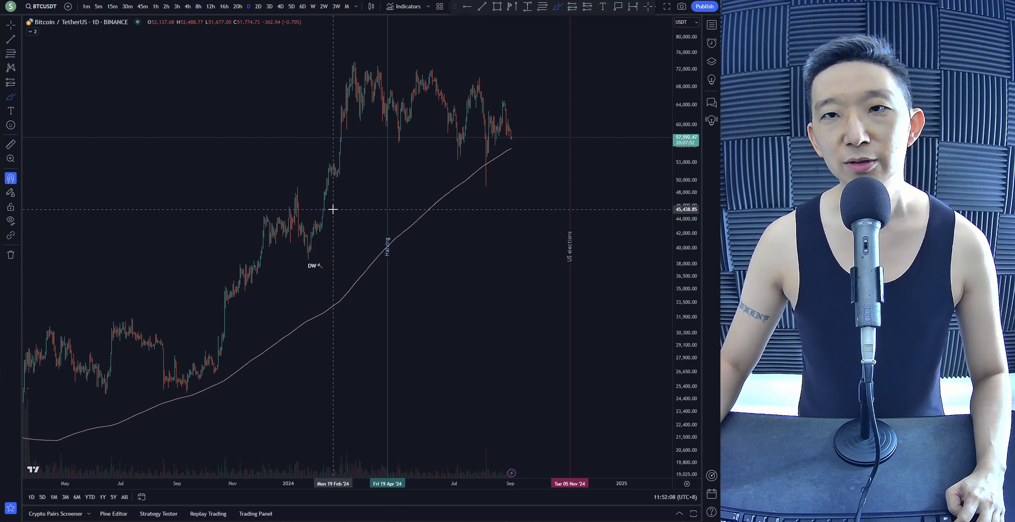
{"action": "mouse_move", "coordinate": [561, 154]}
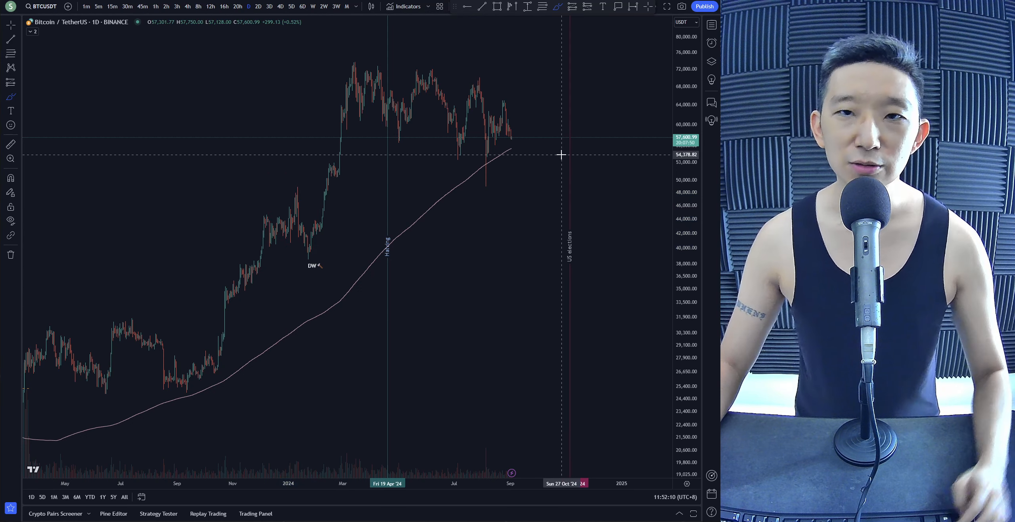
{"action": "mouse_move", "coordinate": [516, 143]}
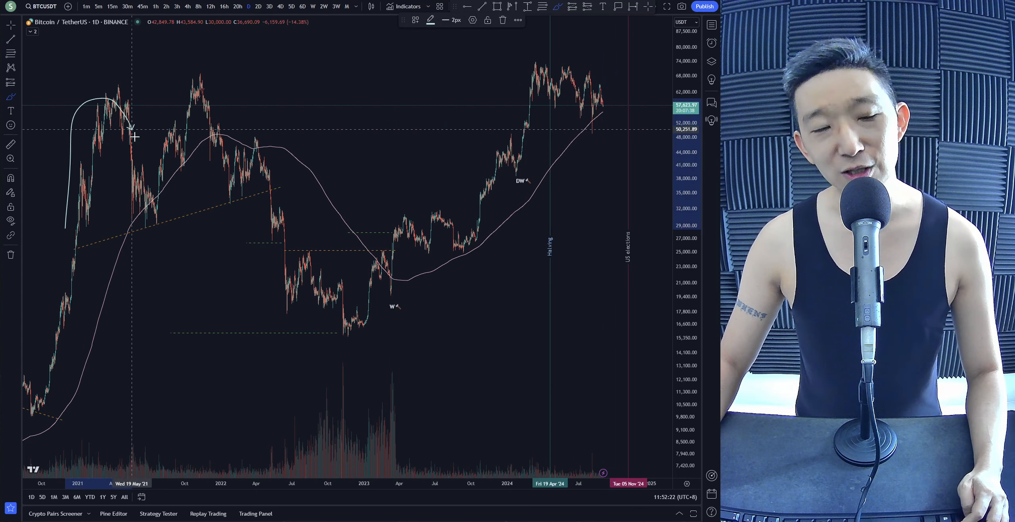
{"action": "mouse_move", "coordinate": [152, 199]}
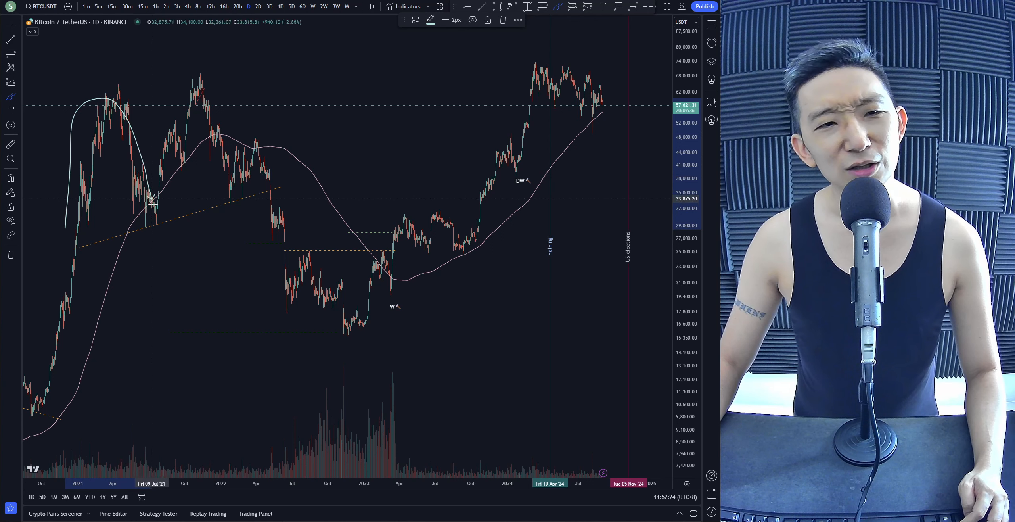
{"action": "mouse_move", "coordinate": [156, 226]}
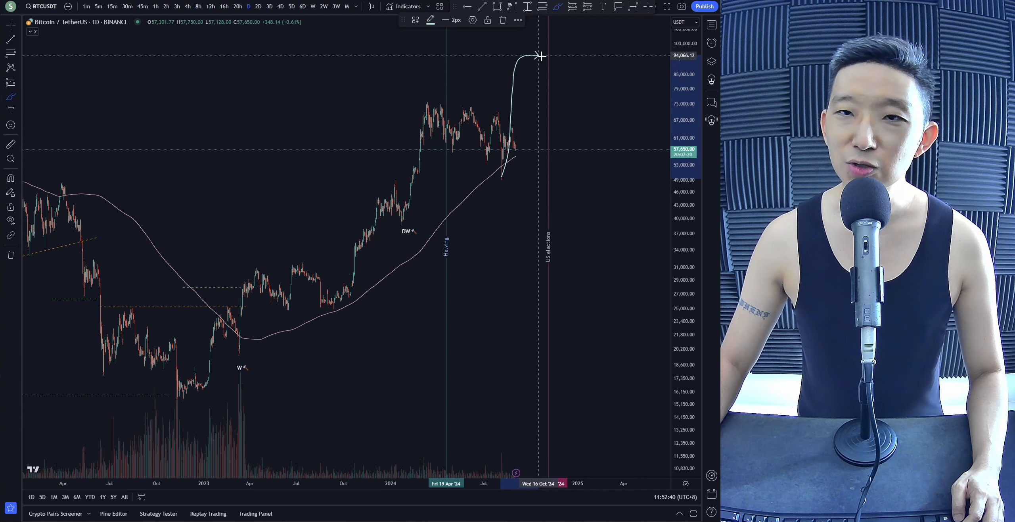
Draw a rising projection arrow from the latest candle toward about 94,000 before the elections.
{"action": "left_click_drag", "start_coordinate": [541, 55], "coordinate": [615, 165]}
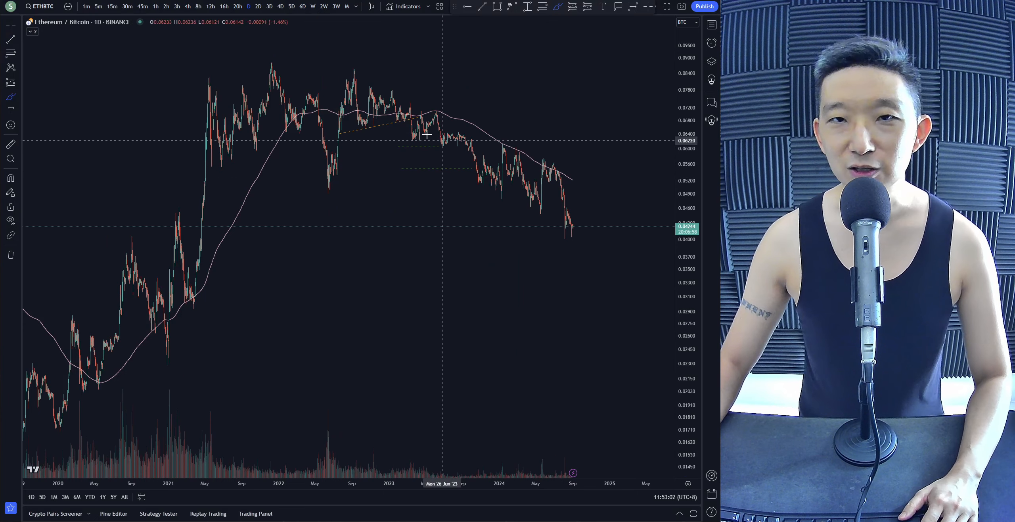
{"action": "mouse_move", "coordinate": [473, 284]}
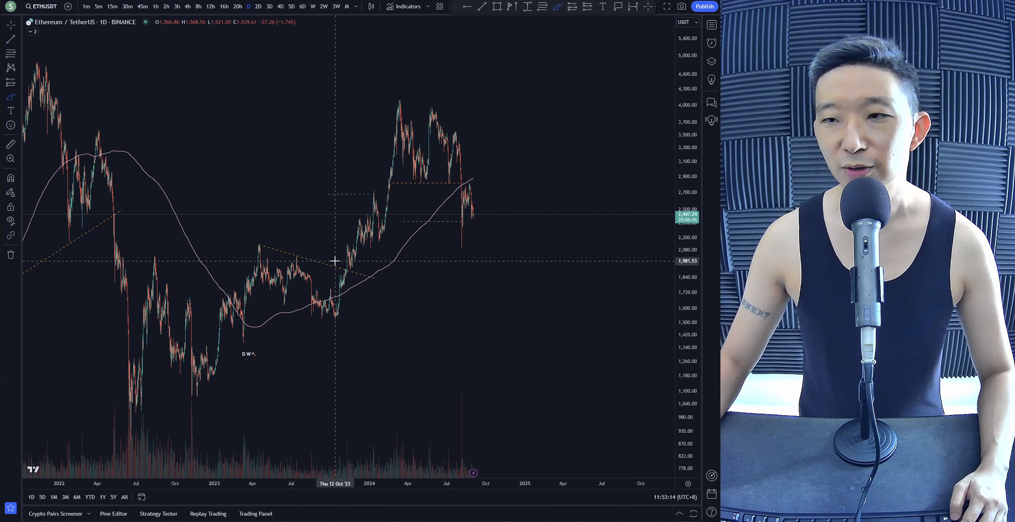
{"action": "mouse_move", "coordinate": [458, 246]}
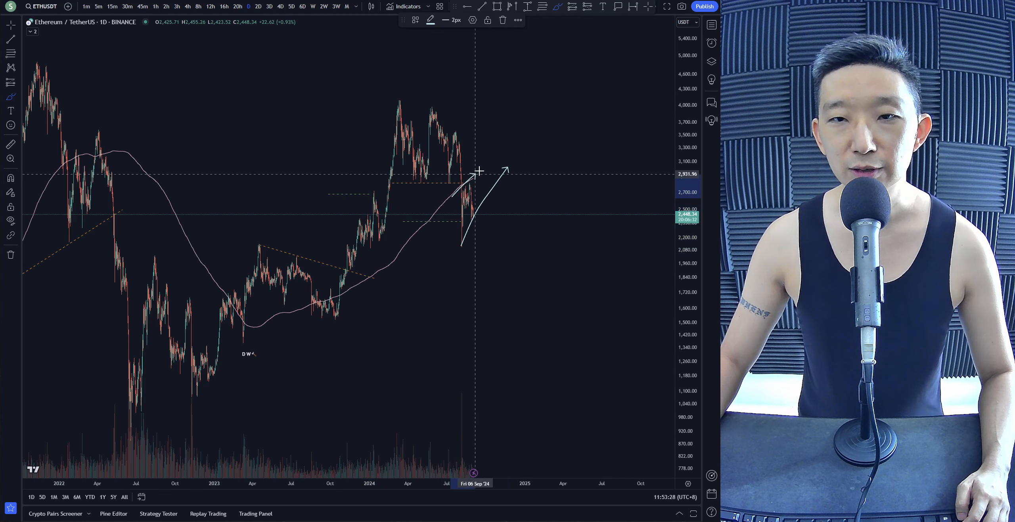
{"action": "mouse_move", "coordinate": [477, 209]}
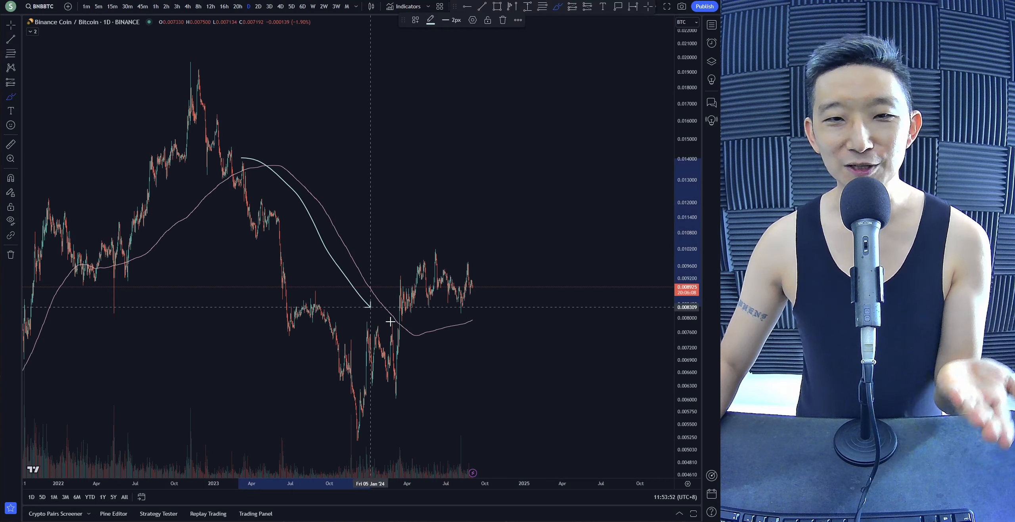
Trace the BNB/BTC downtrend curve, then circle BNB's early-August low.
{"action": "left_click_drag", "start_coordinate": [405, 327], "coordinate": [521, 308]}
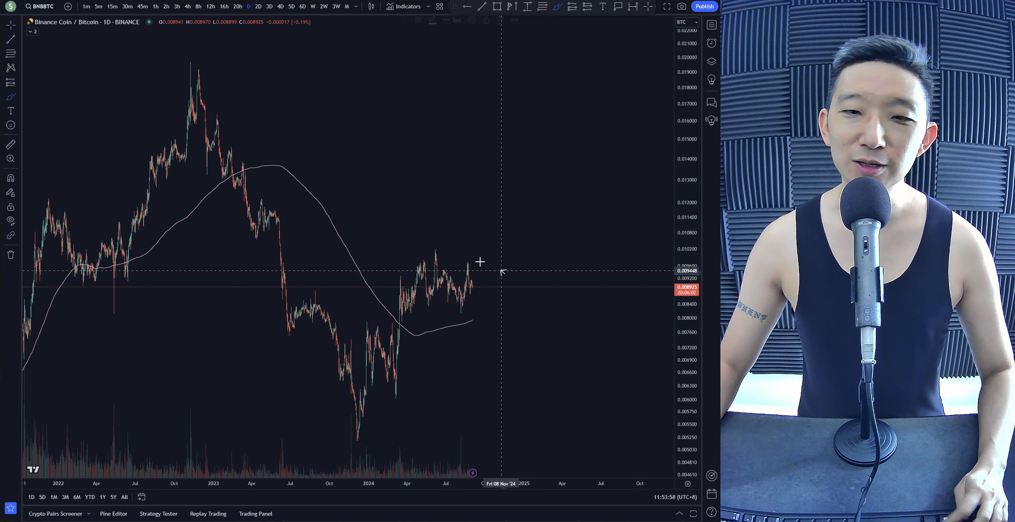
{"action": "mouse_move", "coordinate": [437, 254]}
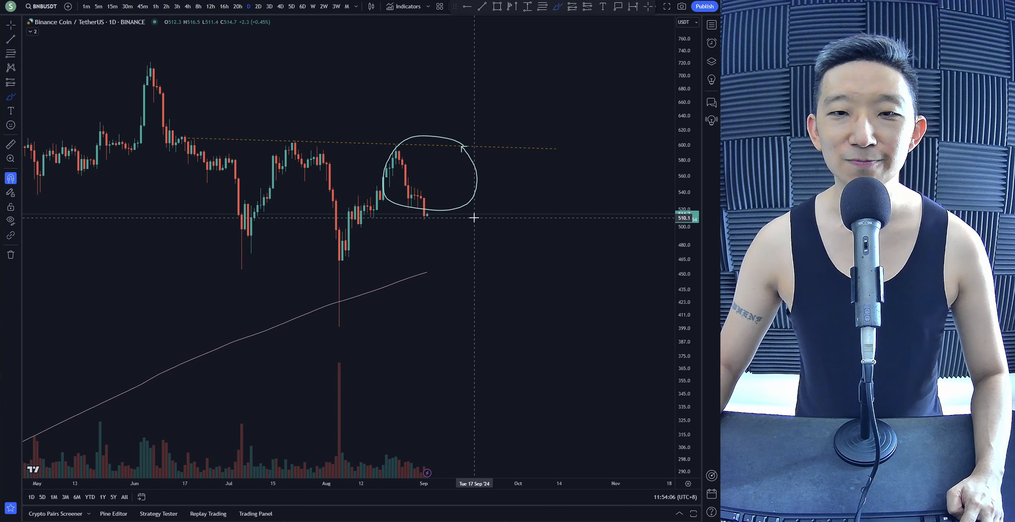
{"action": "mouse_move", "coordinate": [354, 235]}
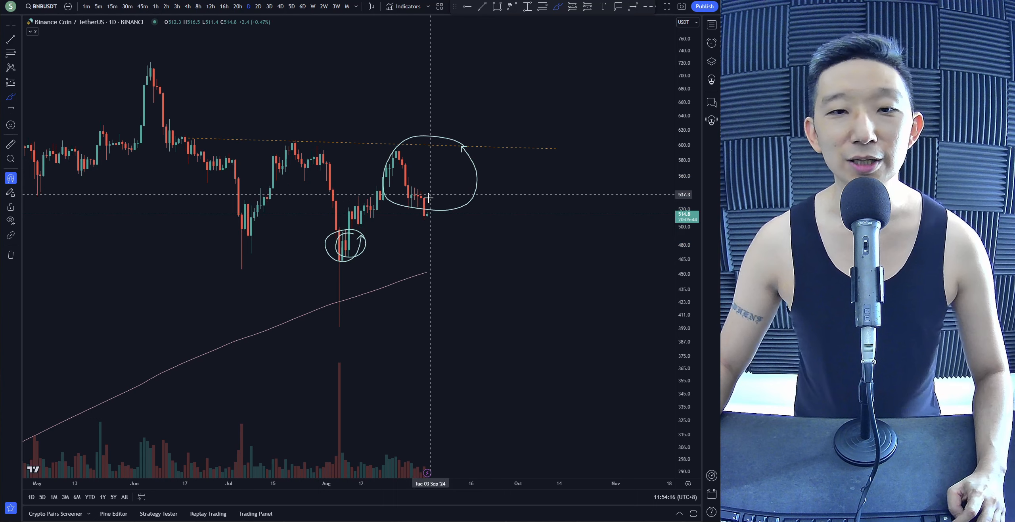
{"action": "left_click_drag", "start_coordinate": [195, 129], "coordinate": [335, 369]}
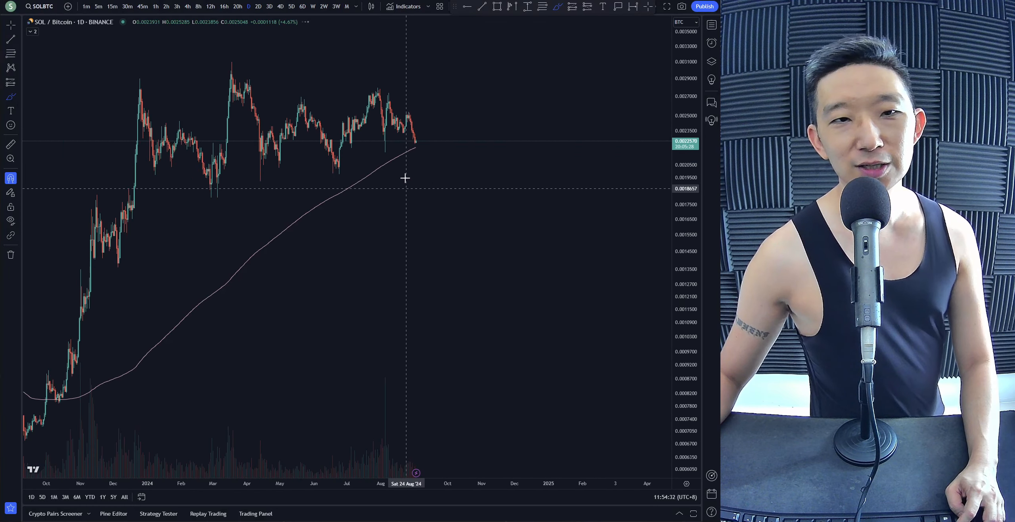
{"action": "mouse_move", "coordinate": [414, 141]}
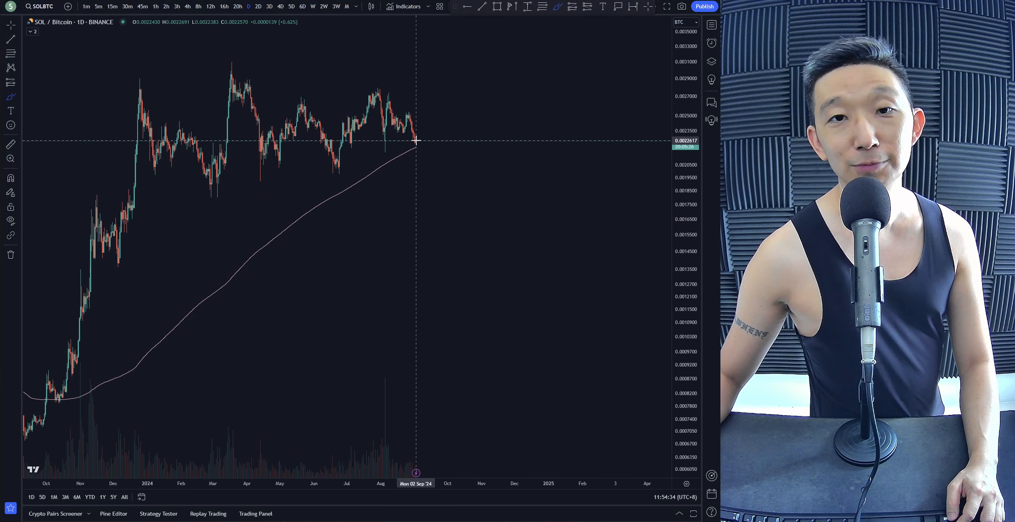
Trace an arc along SOL/BTC's range highs and enclose the 2024 range in a loop.
{"action": "left_click_drag", "start_coordinate": [133, 60], "coordinate": [400, 69]}
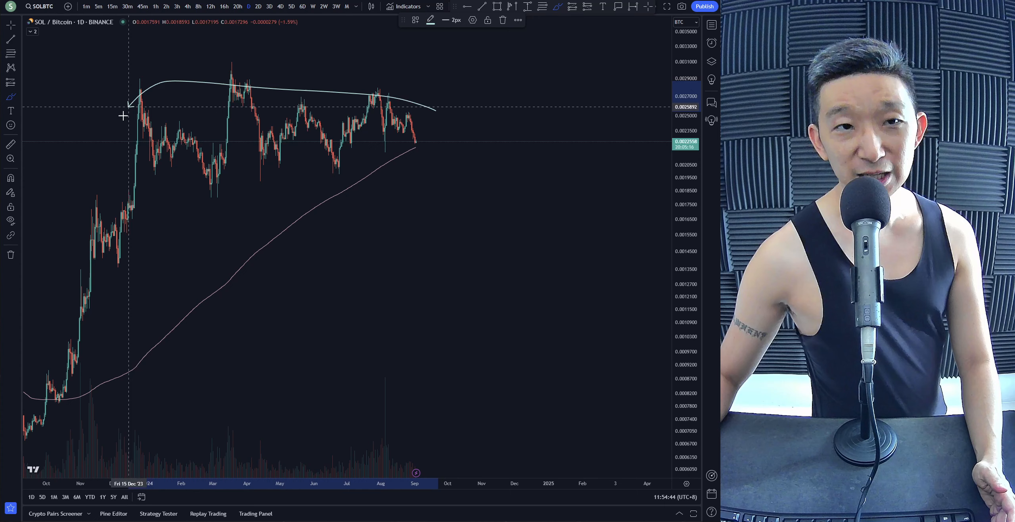
{"action": "left_click_drag", "start_coordinate": [129, 101], "coordinate": [430, 115]}
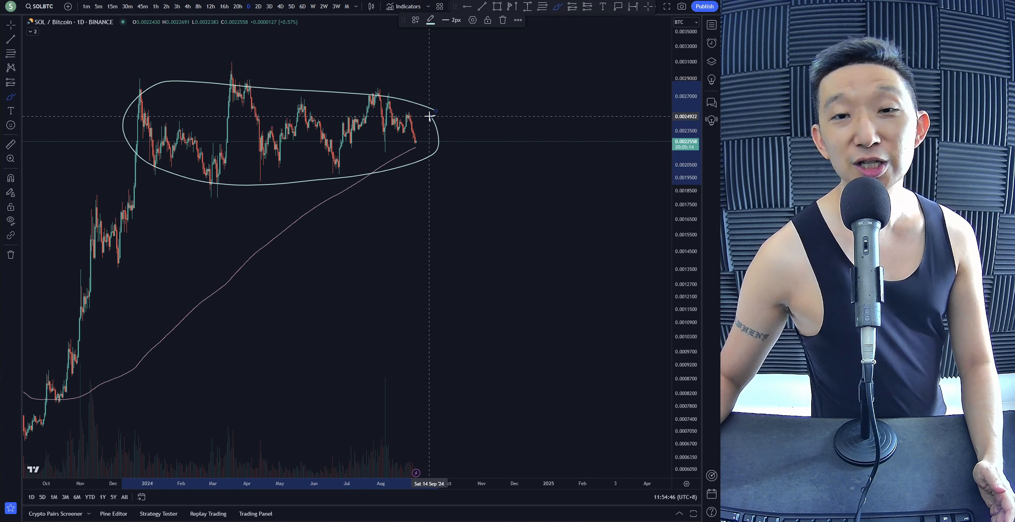
{"action": "mouse_move", "coordinate": [414, 143]}
{"action": "type", "text": "SOLUSDT"}
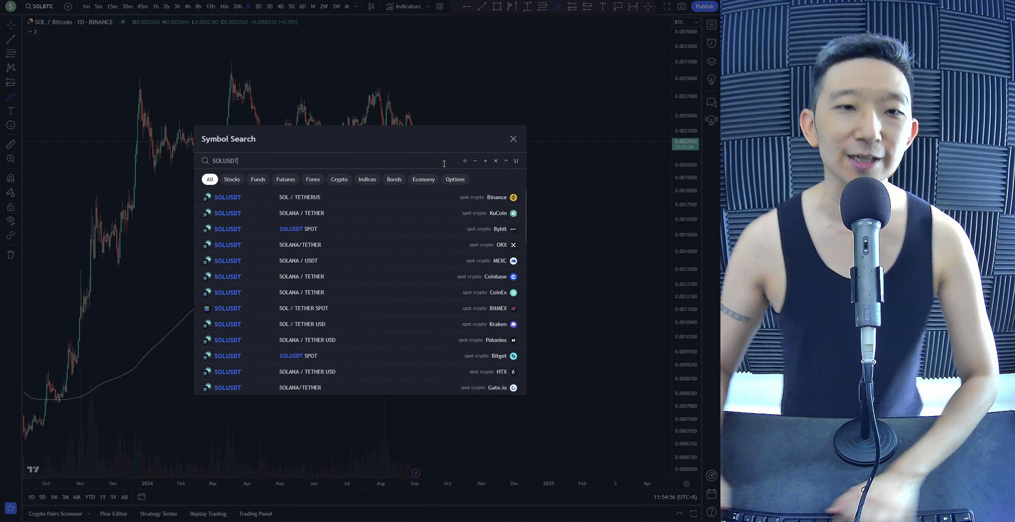
Load the Binance SOL/USDT chart, then open Solana's details from the market-cap ranking.
{"action": "left_click", "coordinate": [299, 196]}
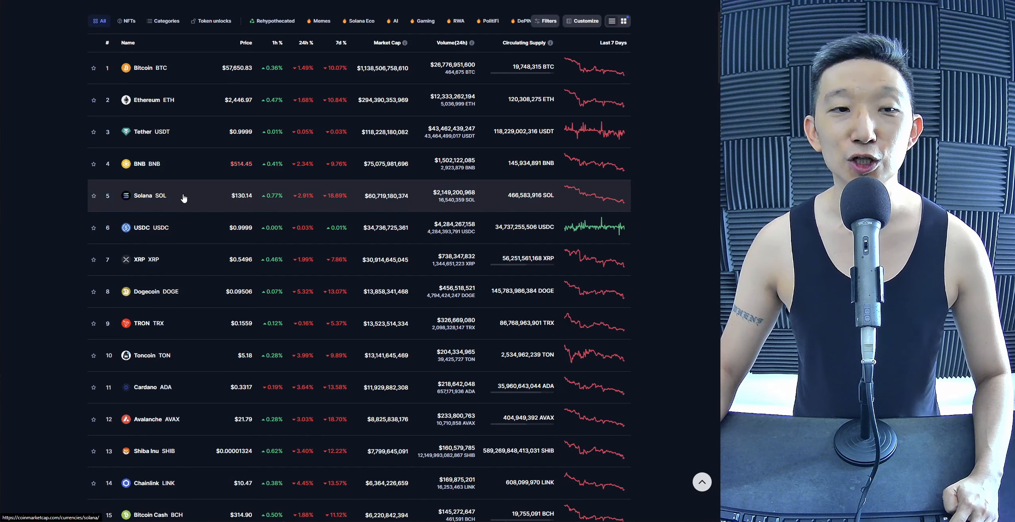
{"action": "left_click", "coordinate": [149, 195]}
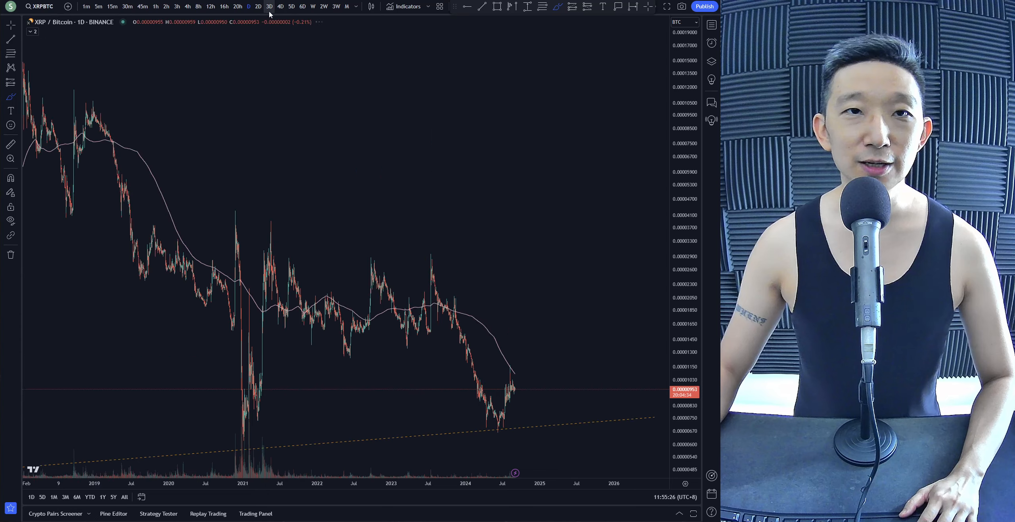
Show XRP/BTC as weekly candles and sketch a downward projection arrow, then undo it.
{"action": "left_click", "coordinate": [312, 7]}
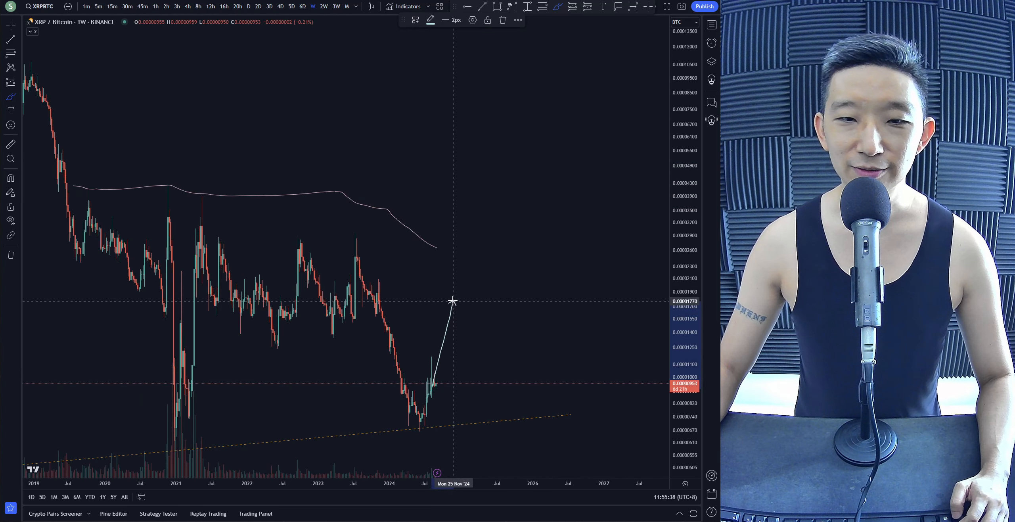
{"action": "left_click_drag", "start_coordinate": [168, 227], "coordinate": [424, 304]}
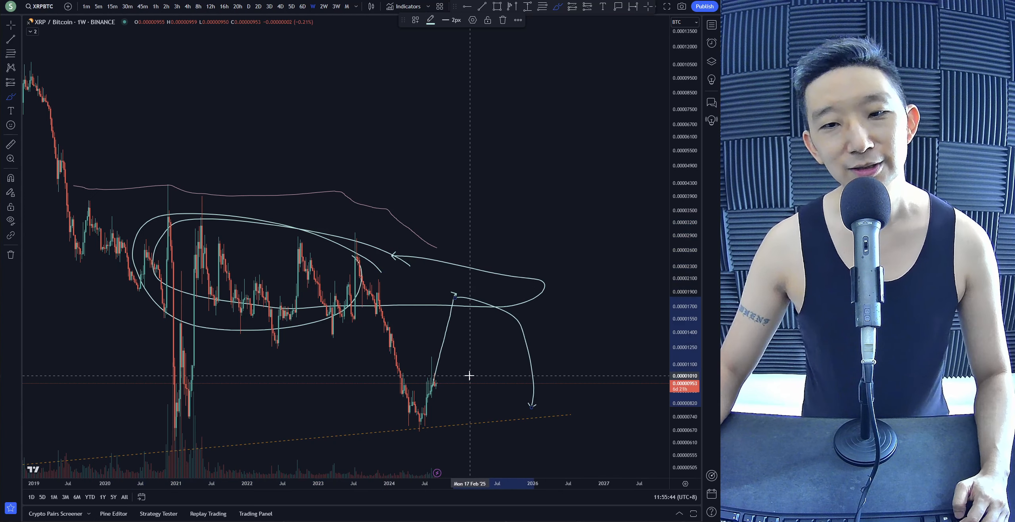
{"action": "key", "text": "ctrl+z"}
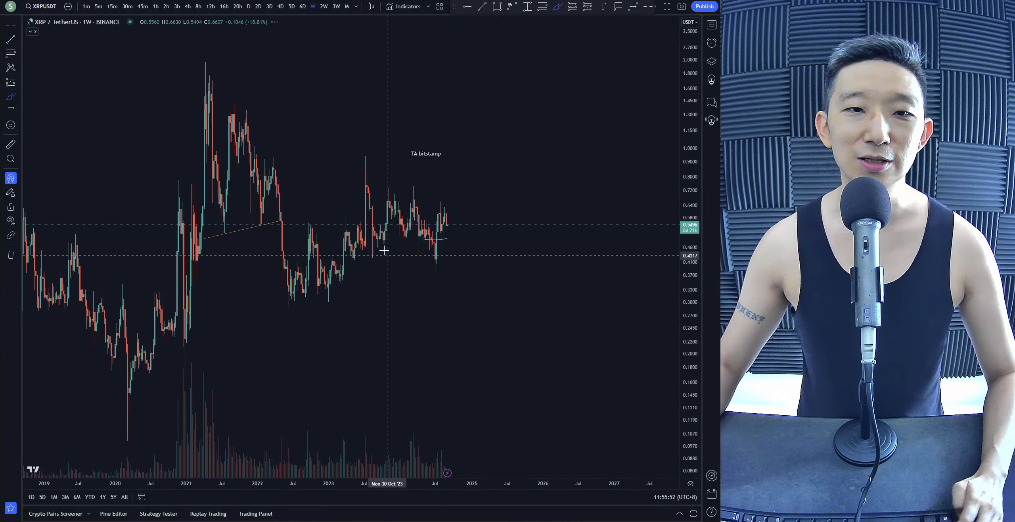
Load the Bitstamp XRP / U.S. Dollar pair via symbol search.
{"action": "left_click", "coordinate": [40, 6]}
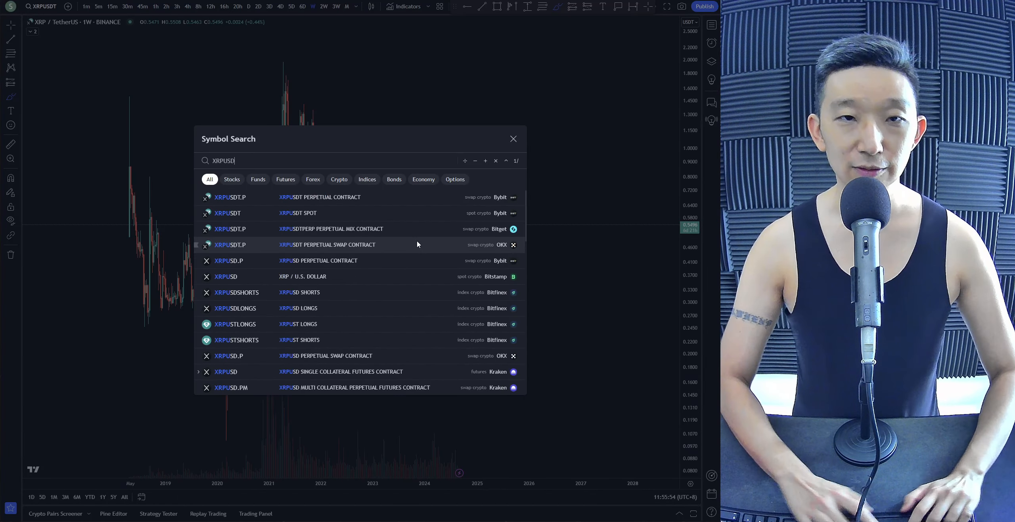
{"action": "left_click", "coordinate": [513, 139]}
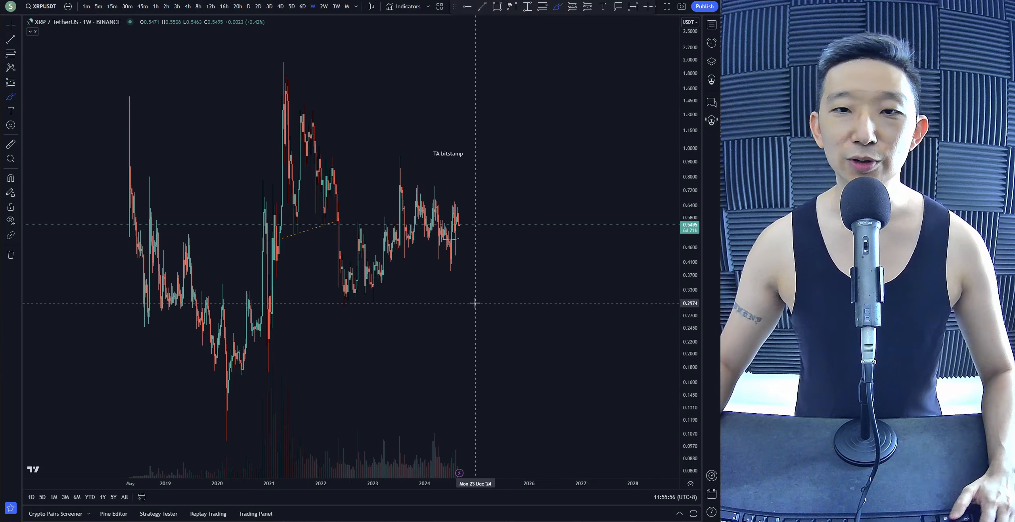
{"action": "left_click", "coordinate": [40, 6]}
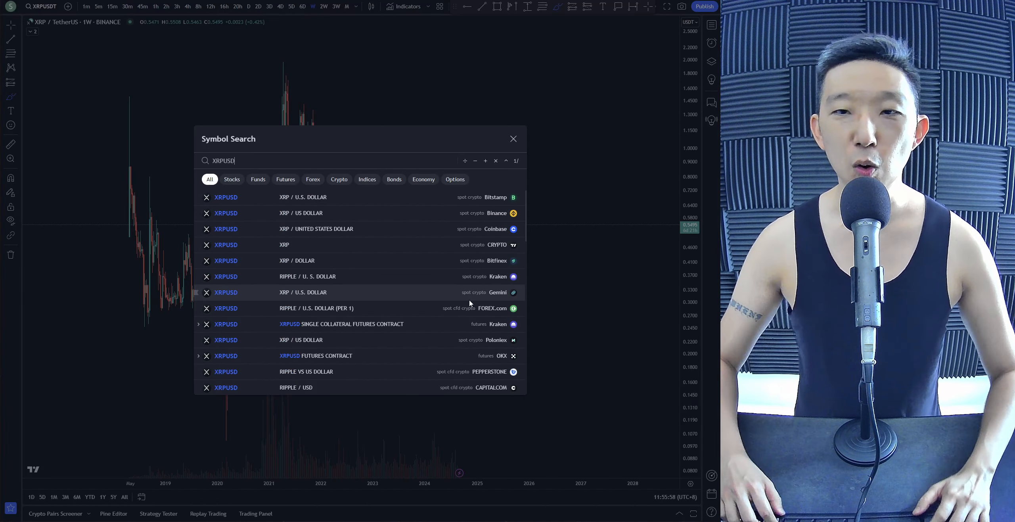
{"action": "left_click", "coordinate": [302, 196]}
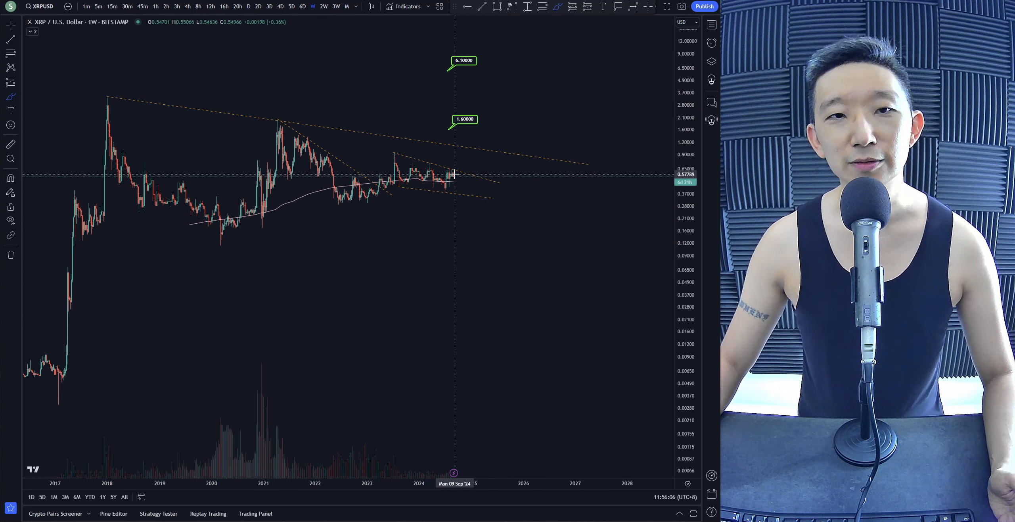
{"action": "mouse_move", "coordinate": [466, 128]}
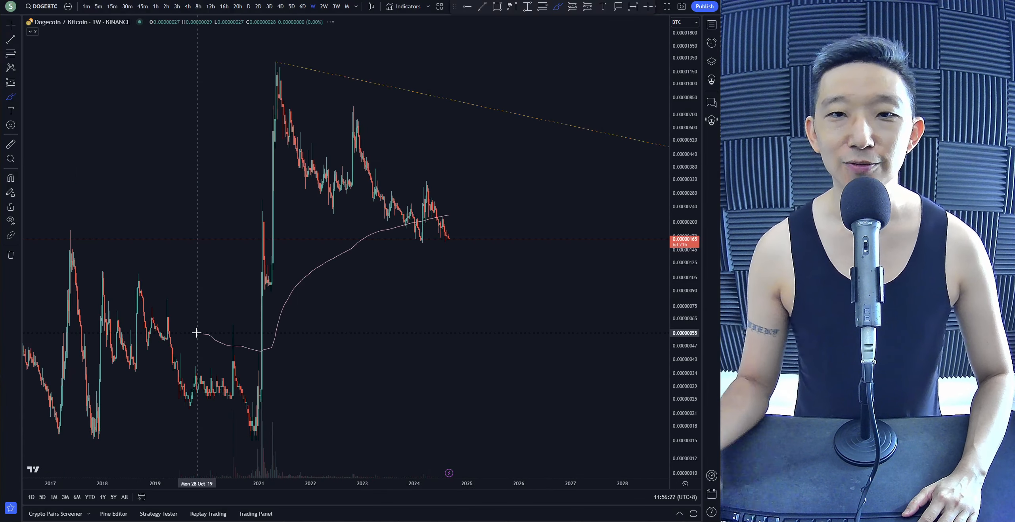
{"action": "mouse_move", "coordinate": [451, 254]}
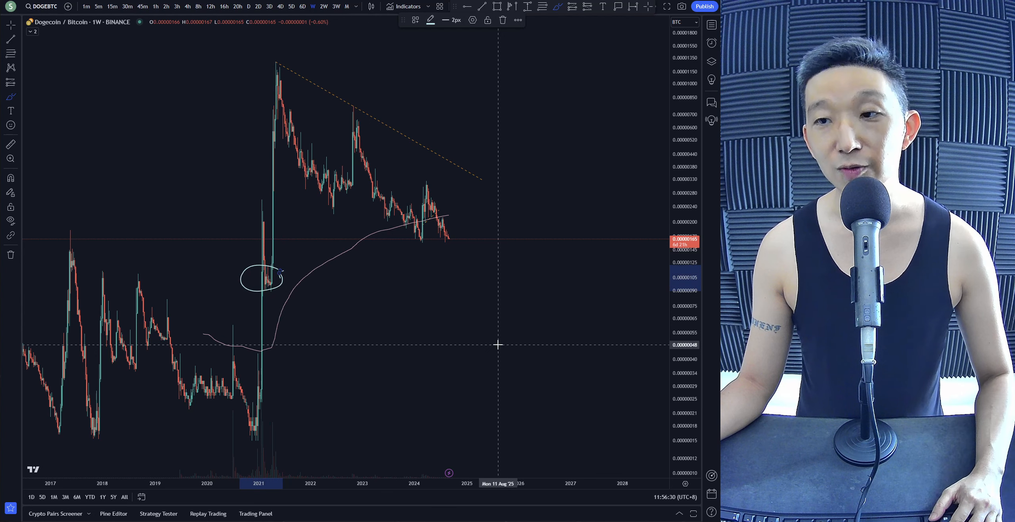
{"action": "mouse_move", "coordinate": [588, 275]}
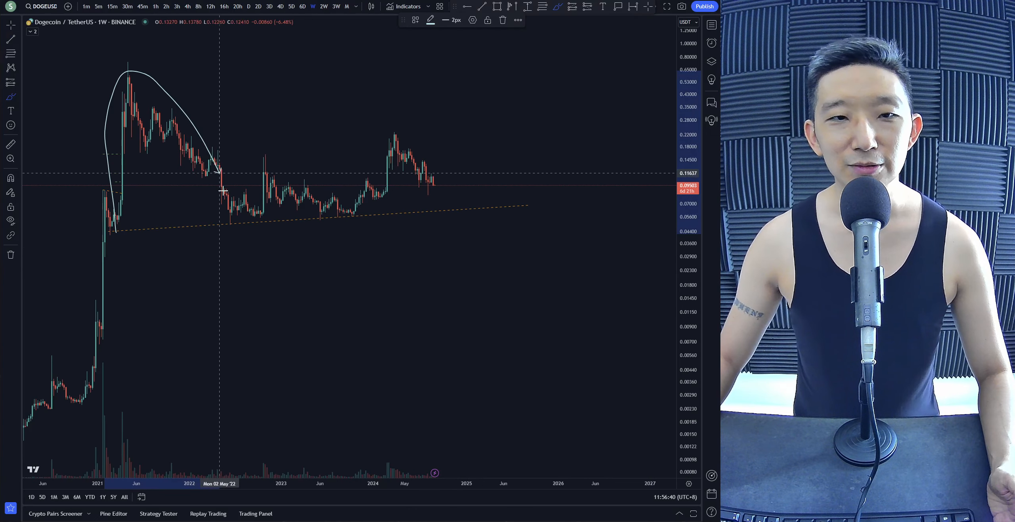
Draw a wavy projection into 2026 ending in a steep upward arrow toward about 0.79.
{"action": "left_click_drag", "start_coordinate": [217, 172], "coordinate": [460, 182]}
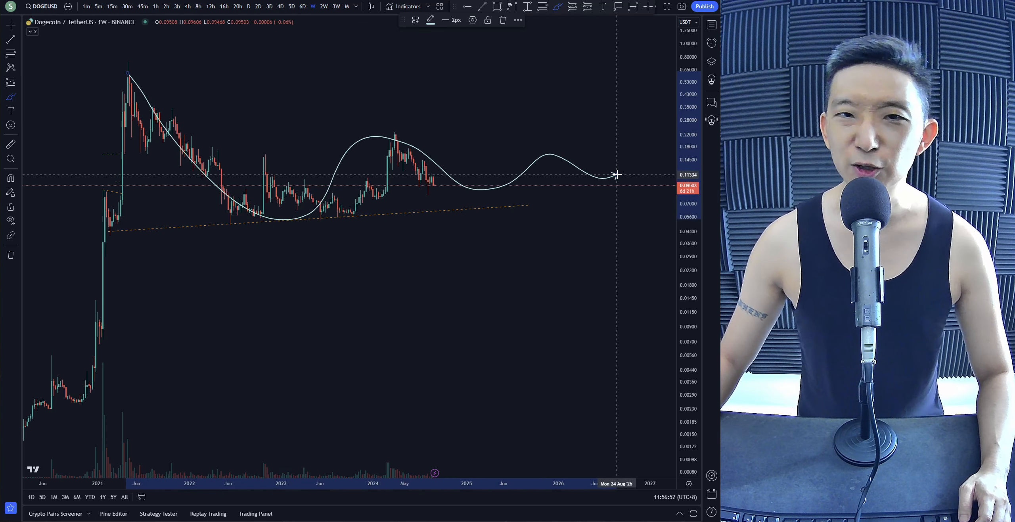
{"action": "left_click_drag", "start_coordinate": [618, 175], "coordinate": [652, 51]}
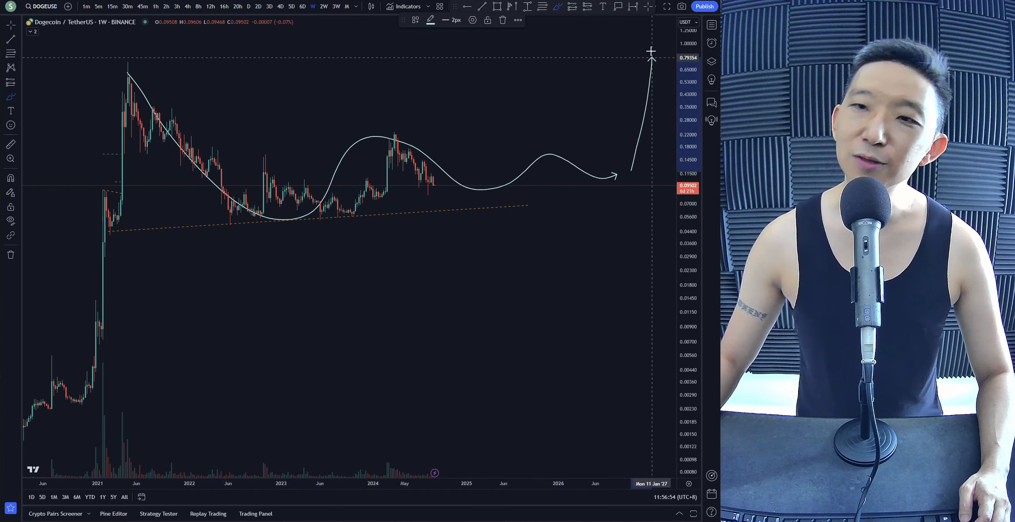
{"action": "mouse_move", "coordinate": [654, 226]}
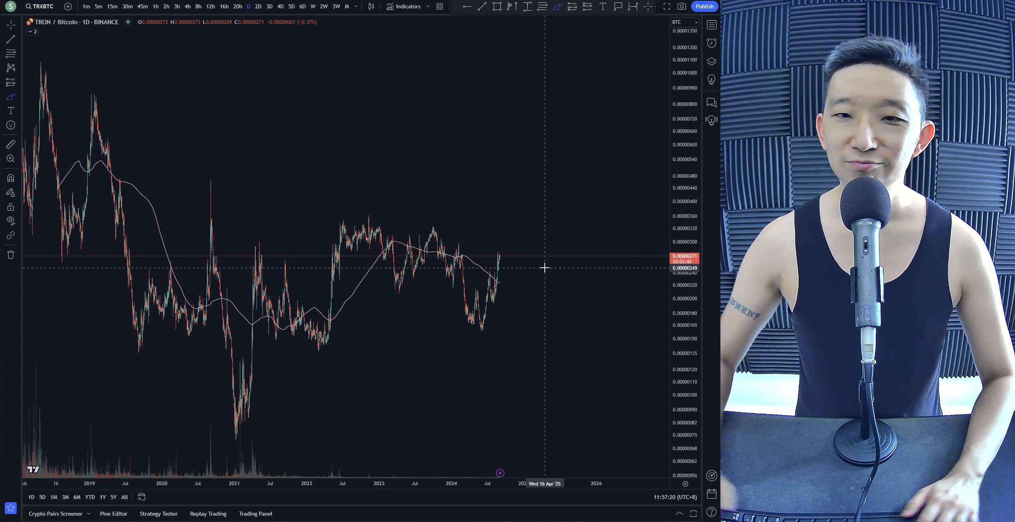
Open the symbol search to switch to the TRON pair.
{"action": "left_click", "coordinate": [42, 5]}
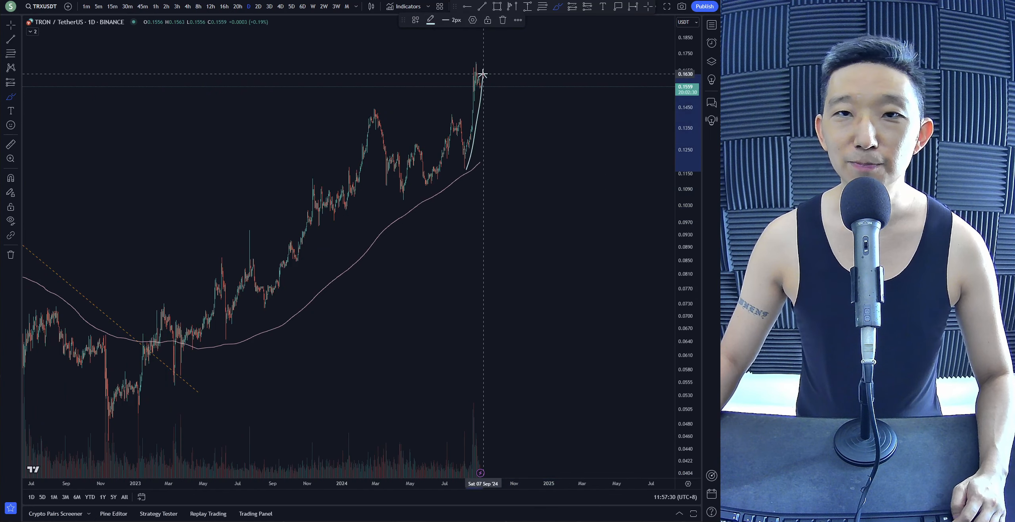
{"action": "mouse_move", "coordinate": [494, 190]}
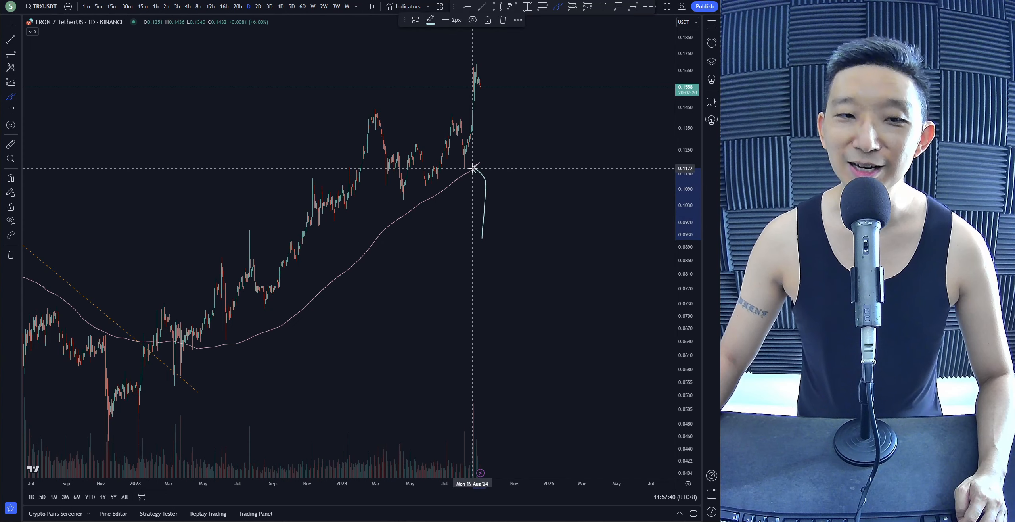
{"action": "mouse_move", "coordinate": [245, 350]}
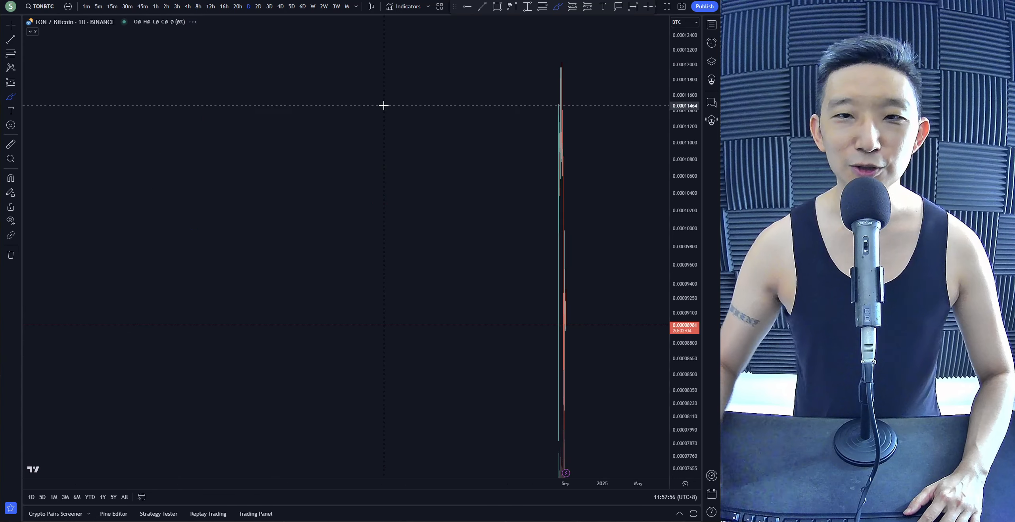
Load the CoinEx TONCOIN/BITCOIN pair from the symbol search onto the daily chart.
{"action": "left_click", "coordinate": [48, 22]}
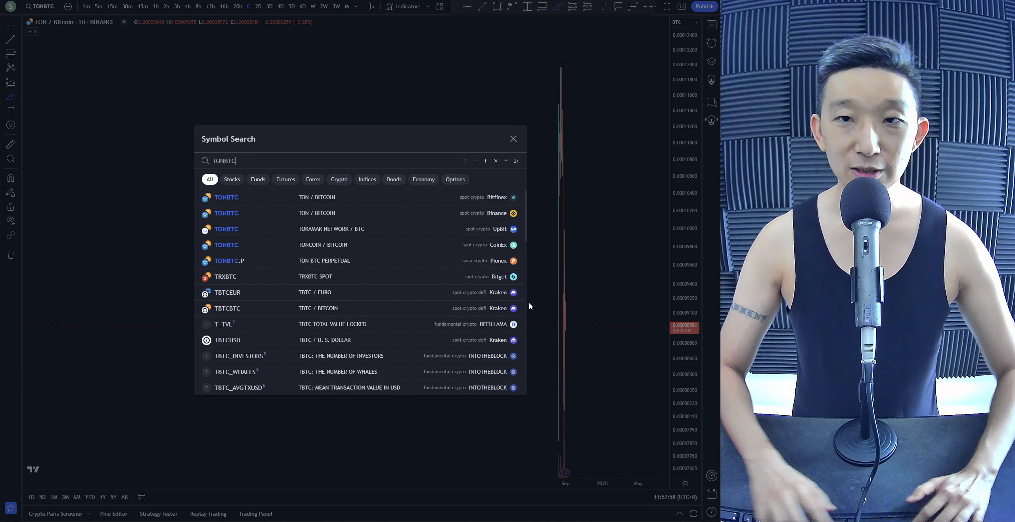
{"action": "left_click", "coordinate": [226, 245]}
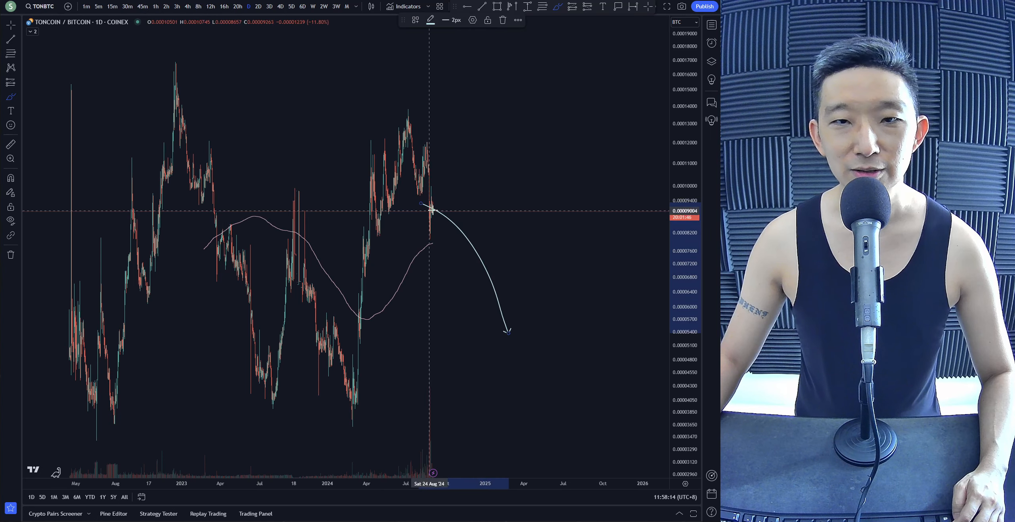
{"action": "mouse_move", "coordinate": [526, 375]}
{"action": "type", "text": "COINEX:TONUSDT"}
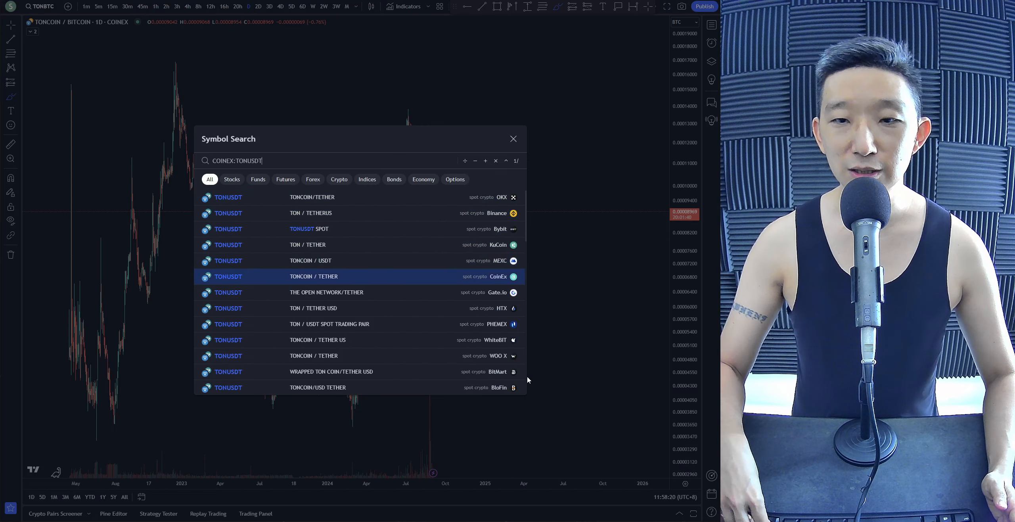
Load the Gate.io THE OPEN NETWORK/TETHER pair from the search results.
{"action": "left_click", "coordinate": [326, 292]}
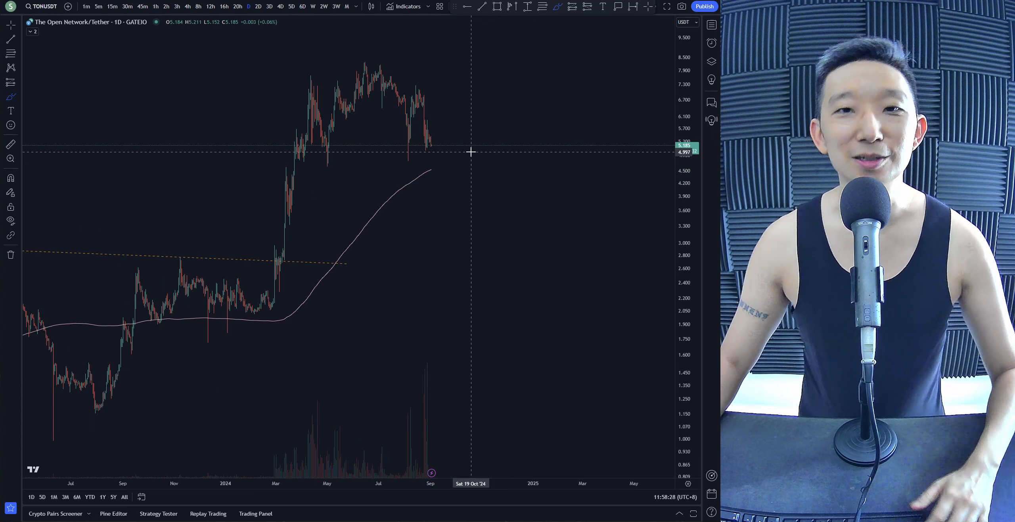
{"action": "mouse_move", "coordinate": [439, 153]}
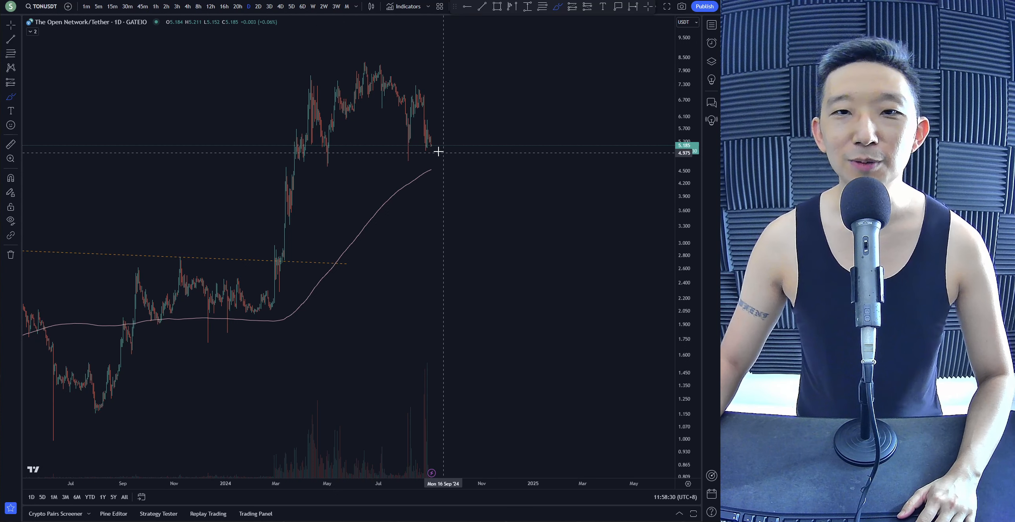
{"action": "mouse_move", "coordinate": [431, 143]}
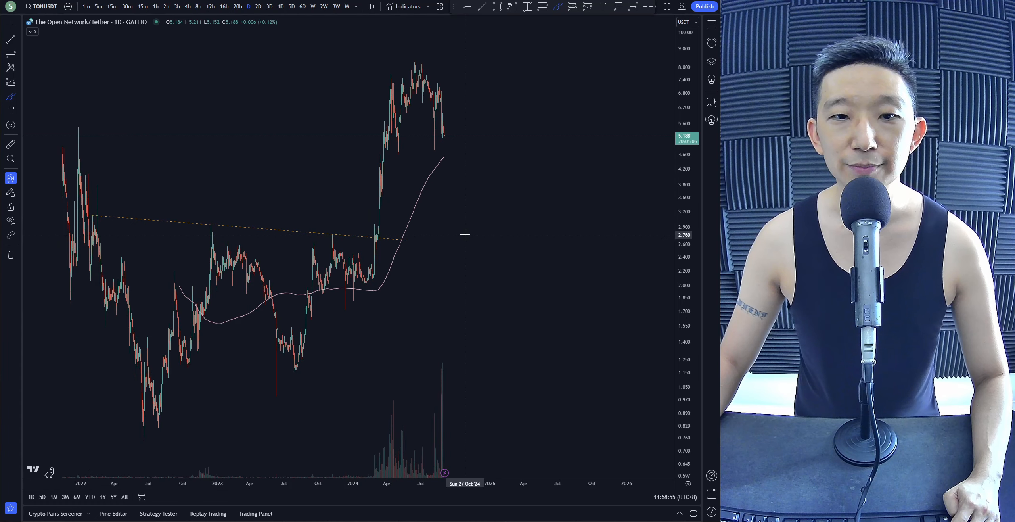
{"action": "mouse_move", "coordinate": [467, 232]}
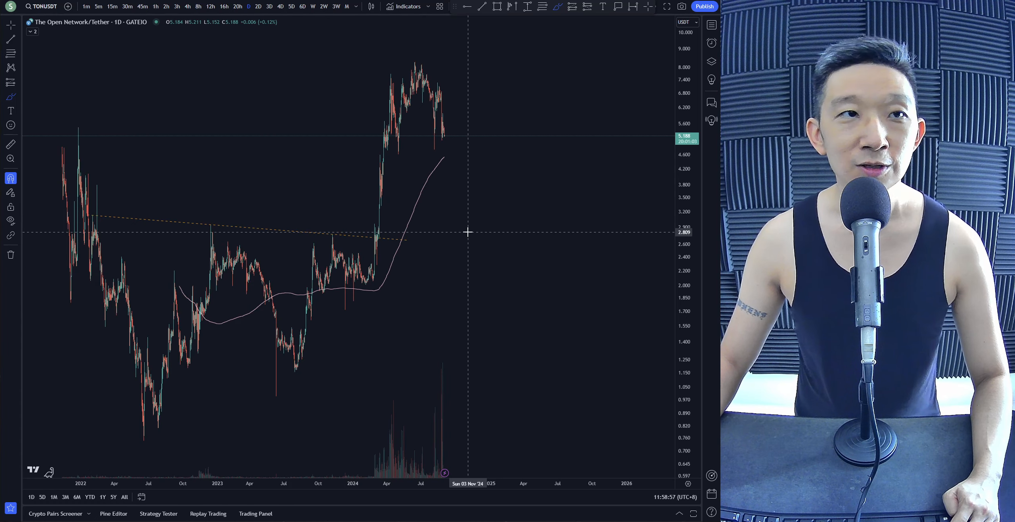